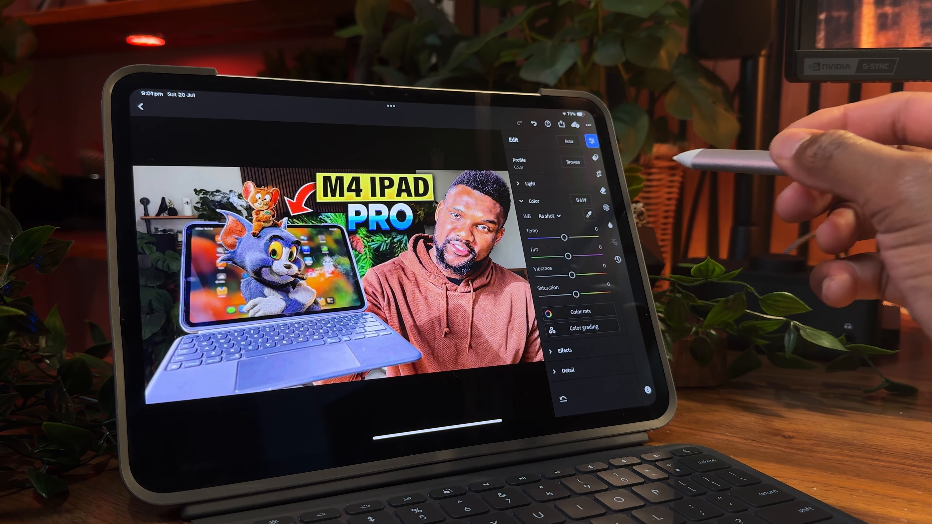
Apply a green tint to the app icons via the Customize hue slider, then revert to full colour.
{"action": "left_click", "coordinate": [530, 184]}
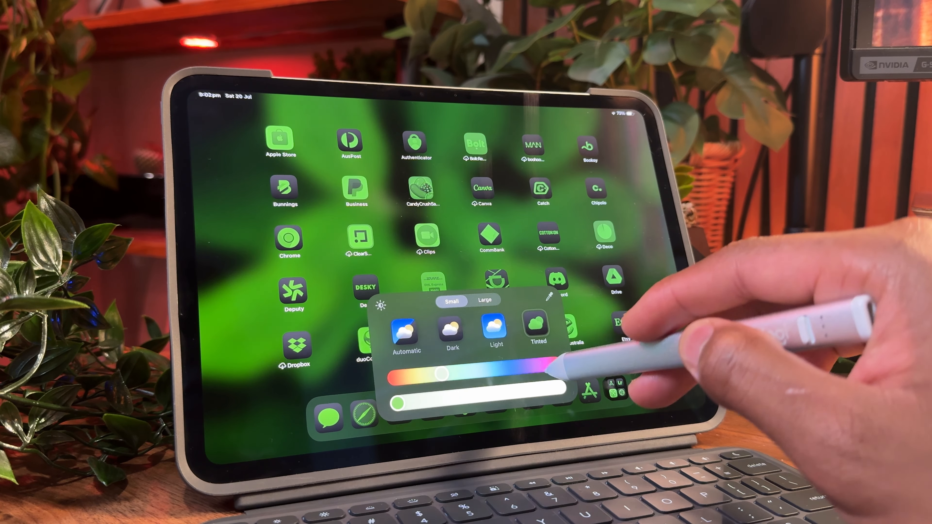
{"action": "left_click_drag", "start_coordinate": [437, 373], "coordinate": [541, 367]}
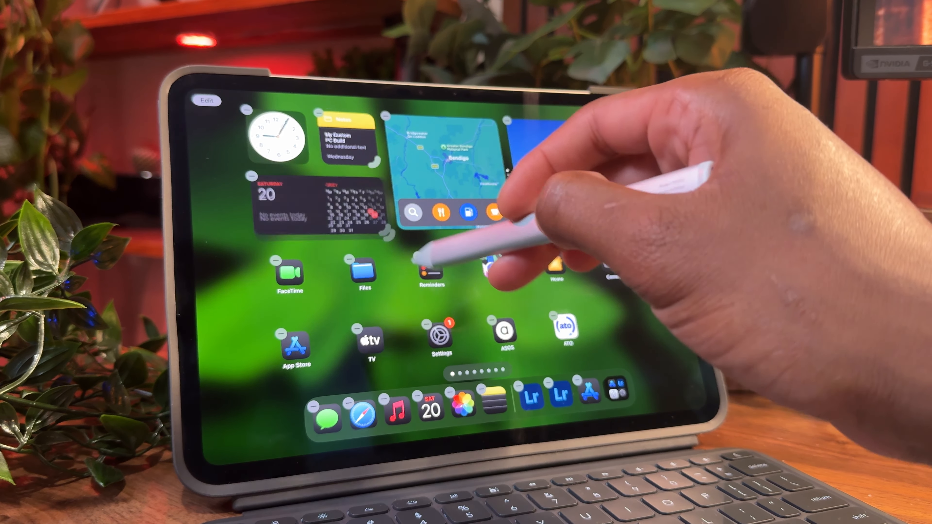
Swipe left through the Home Screen pages to the one with Messenger and Netflix.
{"action": "scroll", "scroll_direction": "left", "scroll_amount": 3}
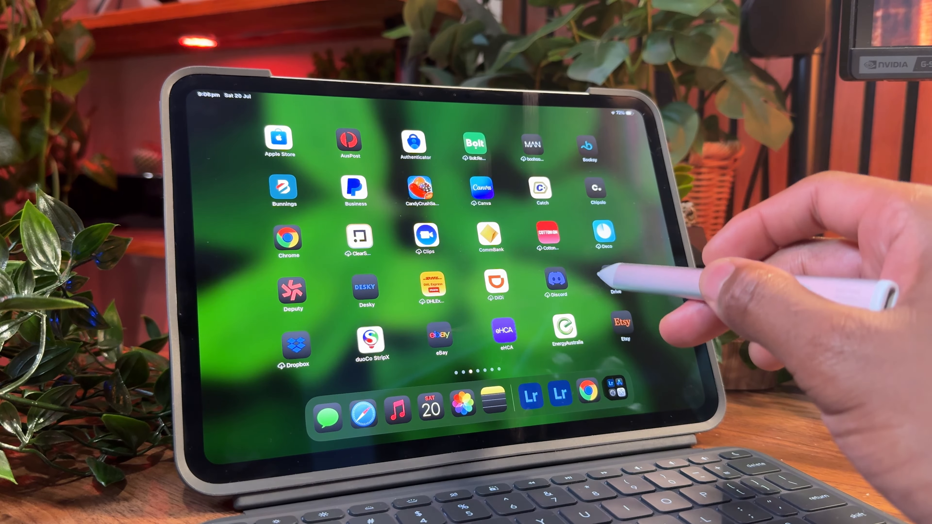
{"action": "scroll", "scroll_direction": "left", "scroll_amount": 3}
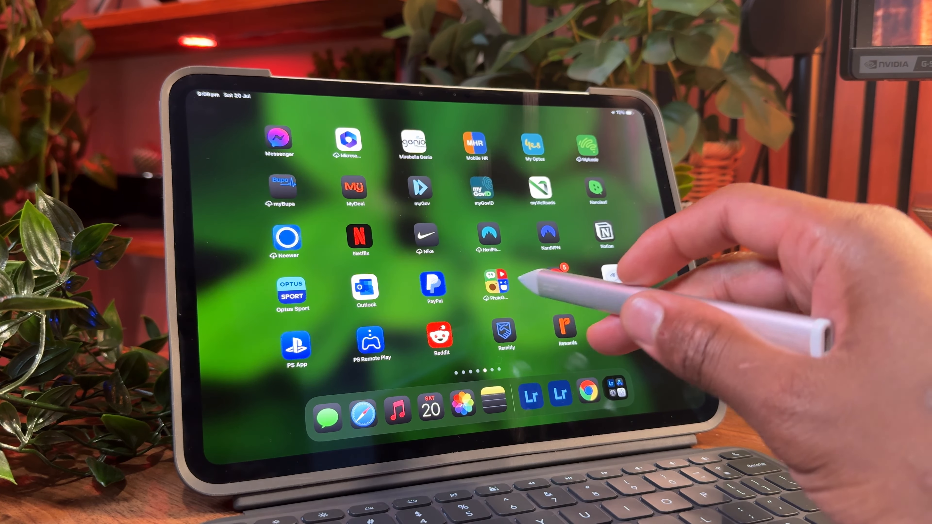
{"action": "scroll", "scroll_direction": "left", "scroll_amount": 3}
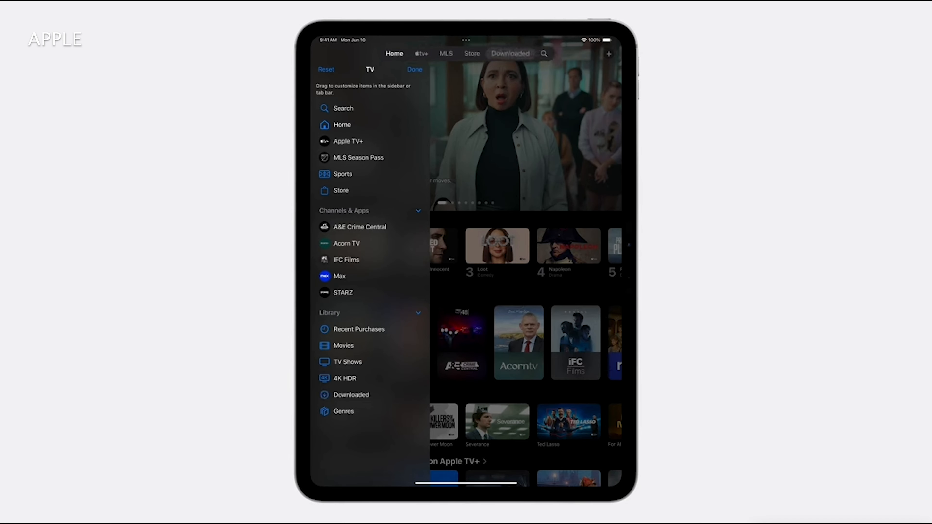
View the TV sidebar editor and Files Recent view, then expand Light adjustments on the Lightroom photo.
{"action": "left_click", "coordinate": [414, 70]}
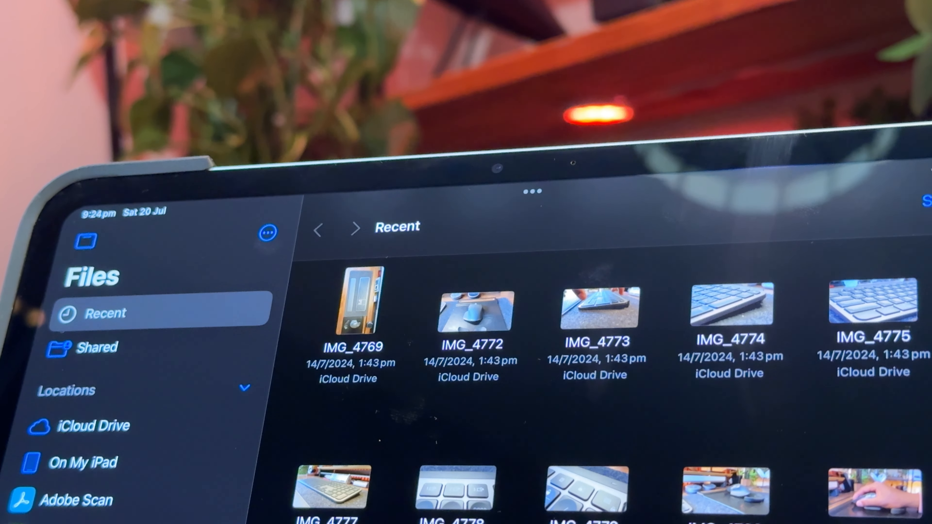
{"action": "scroll", "scroll_direction": "down", "scroll_amount": 3}
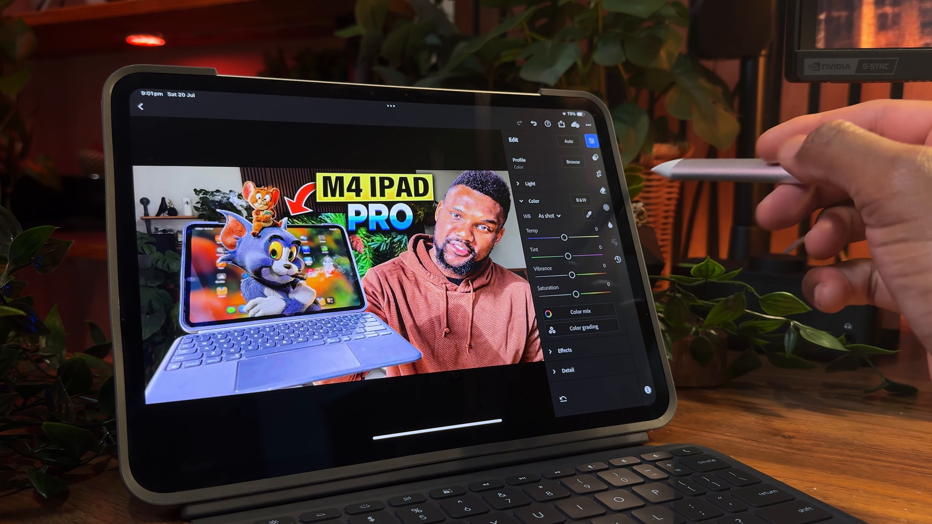
{"action": "left_click", "coordinate": [530, 184]}
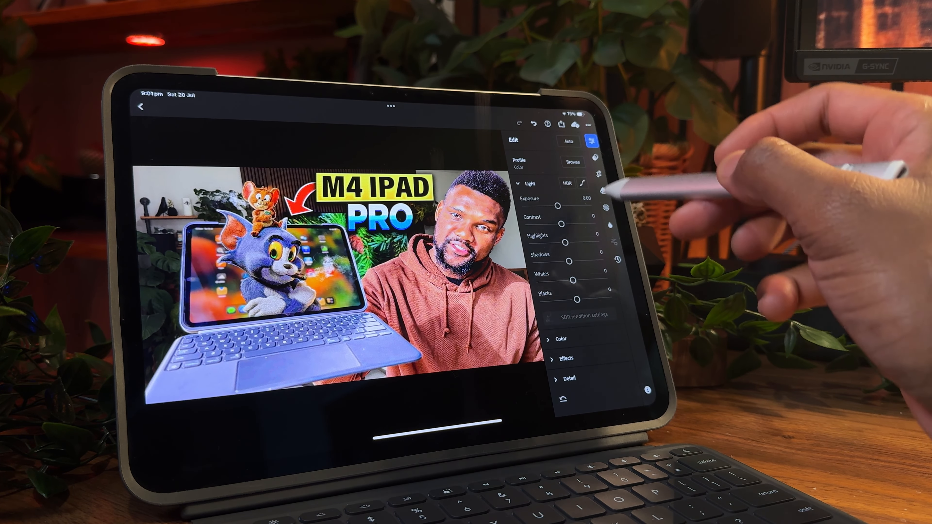